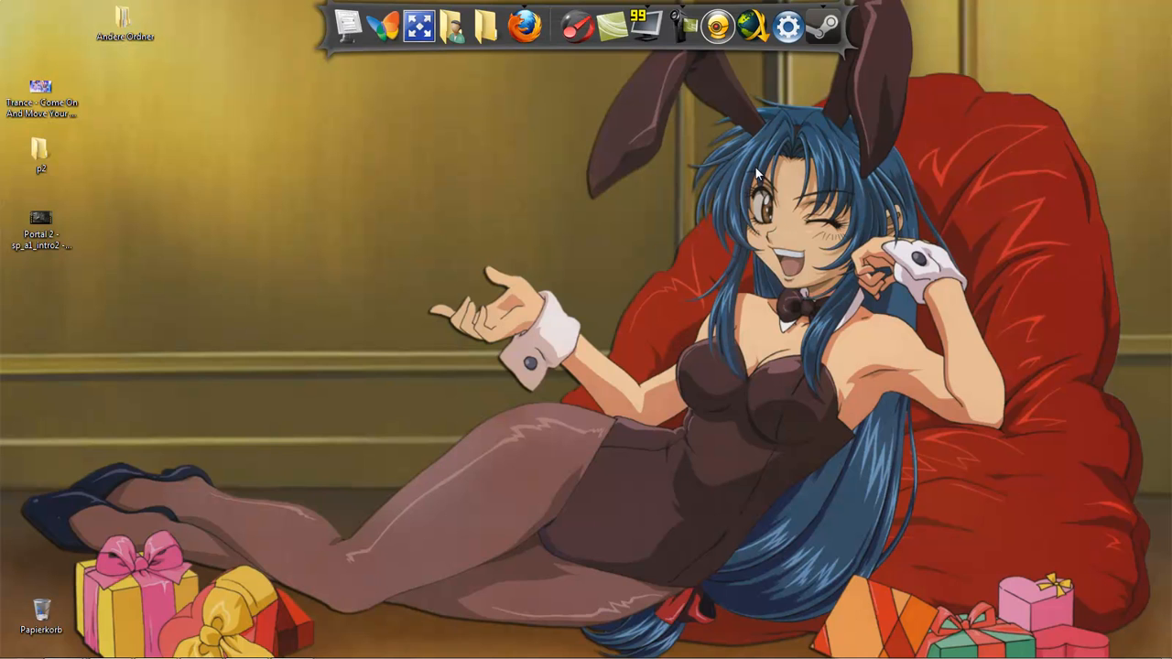
mouse_move(754, 174)
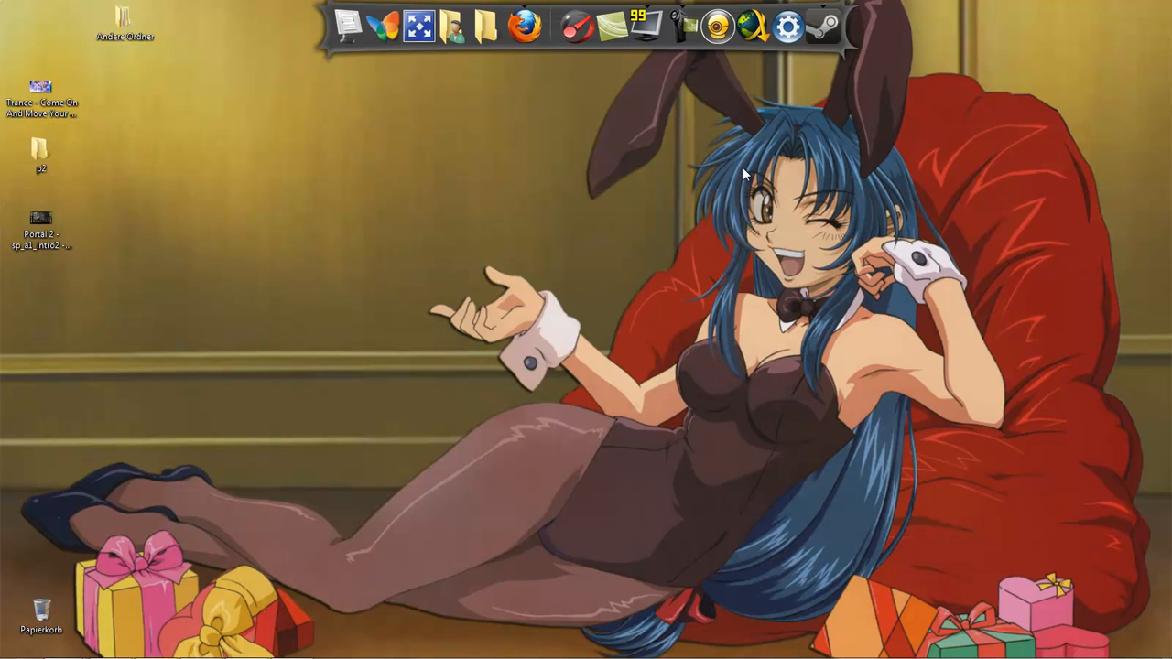
mouse_move(613, 260)
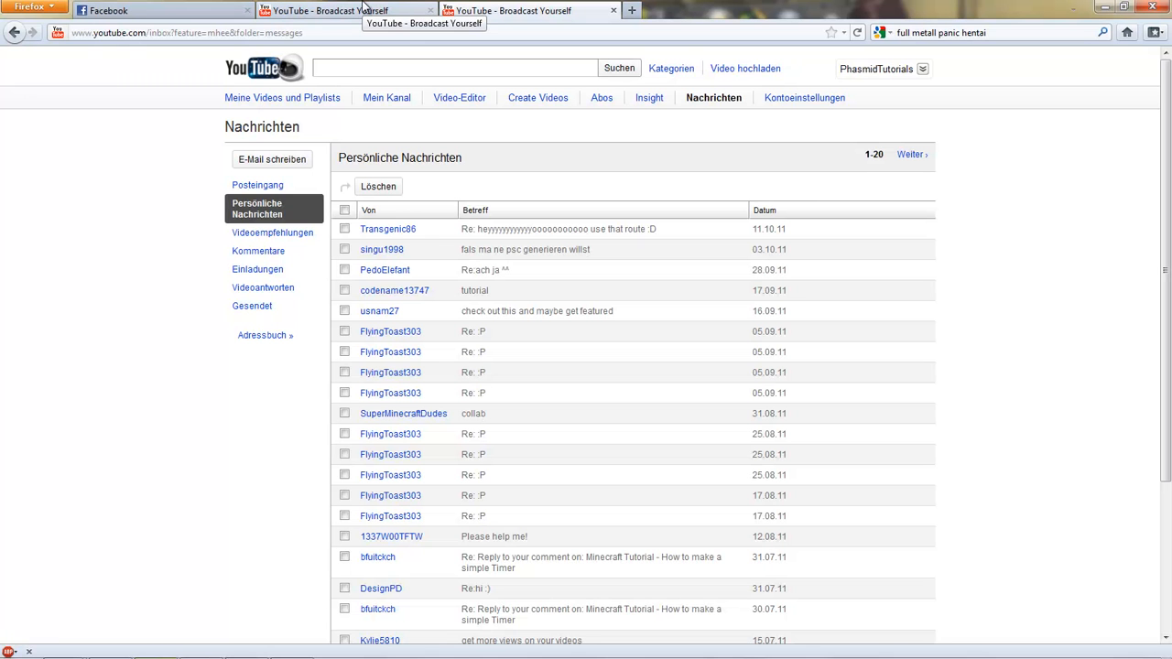
mouse_move(760, 27)
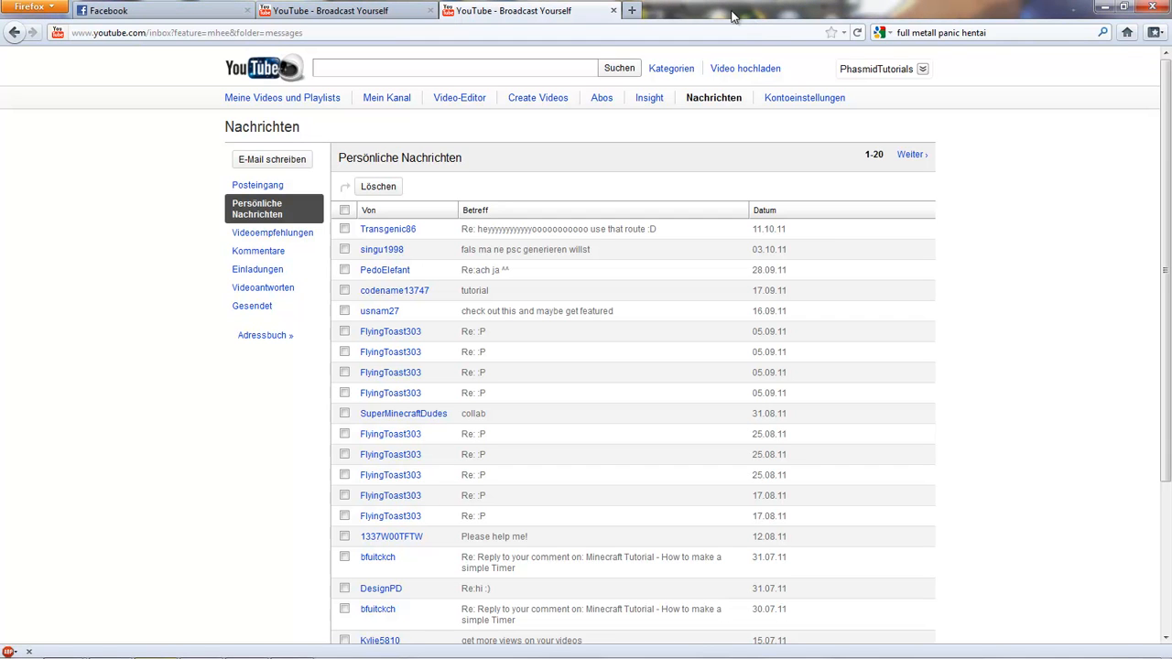
mouse_move(710, 7)
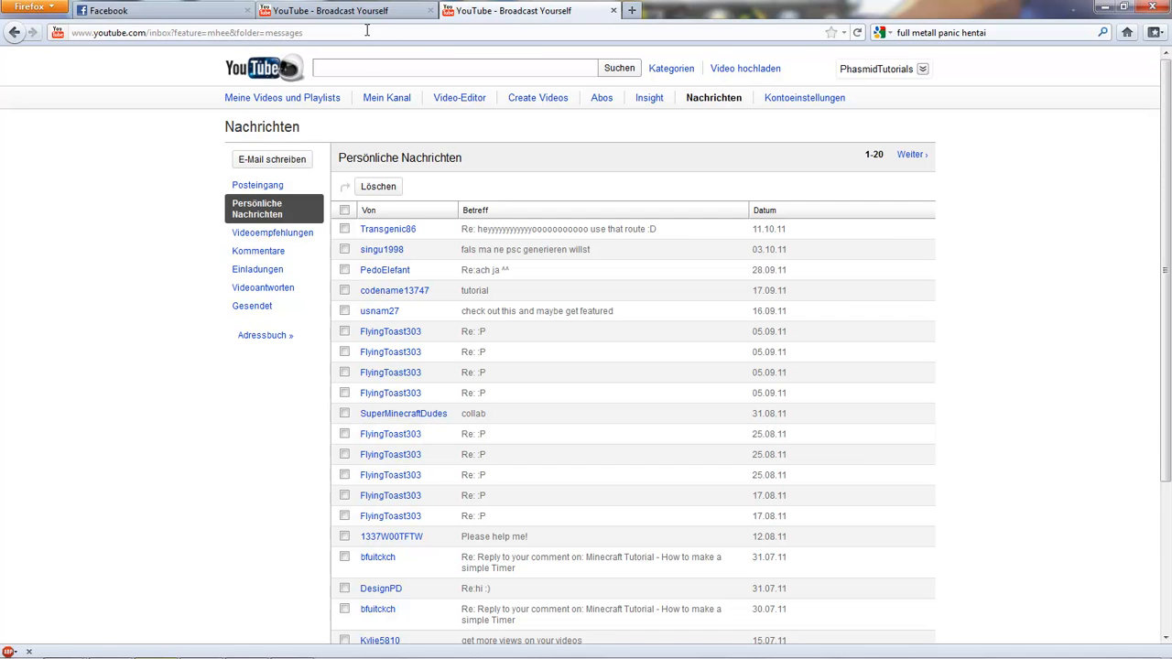
Replace the YouTube URL in the address bar with about:config
left_click(187, 33)
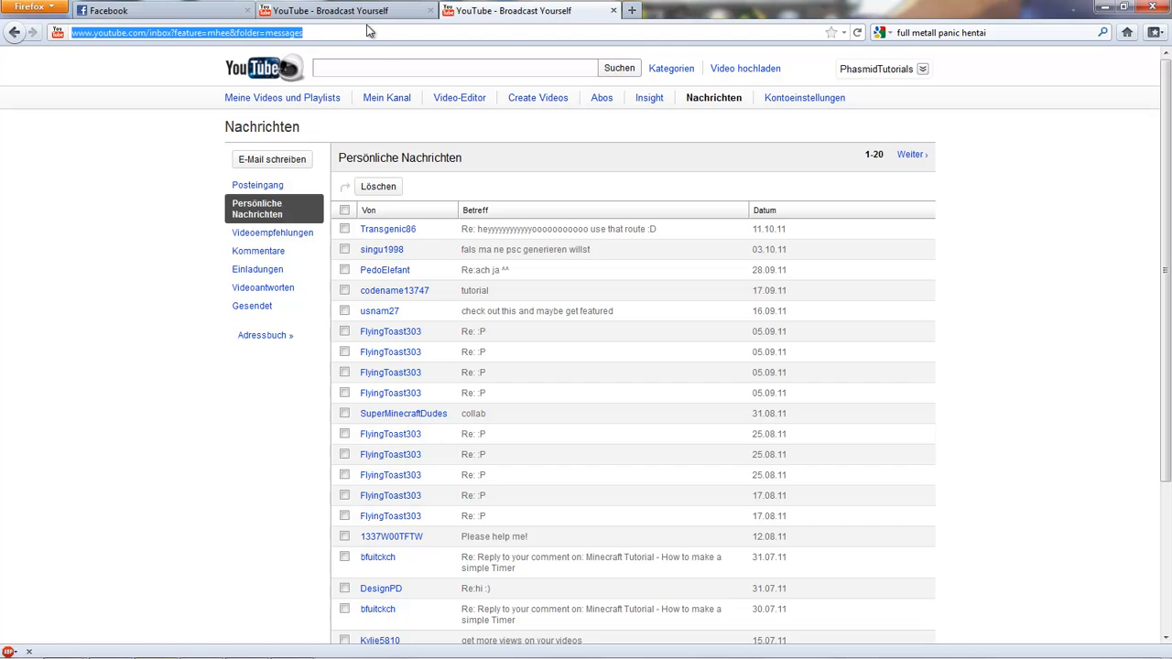
type("about:config")
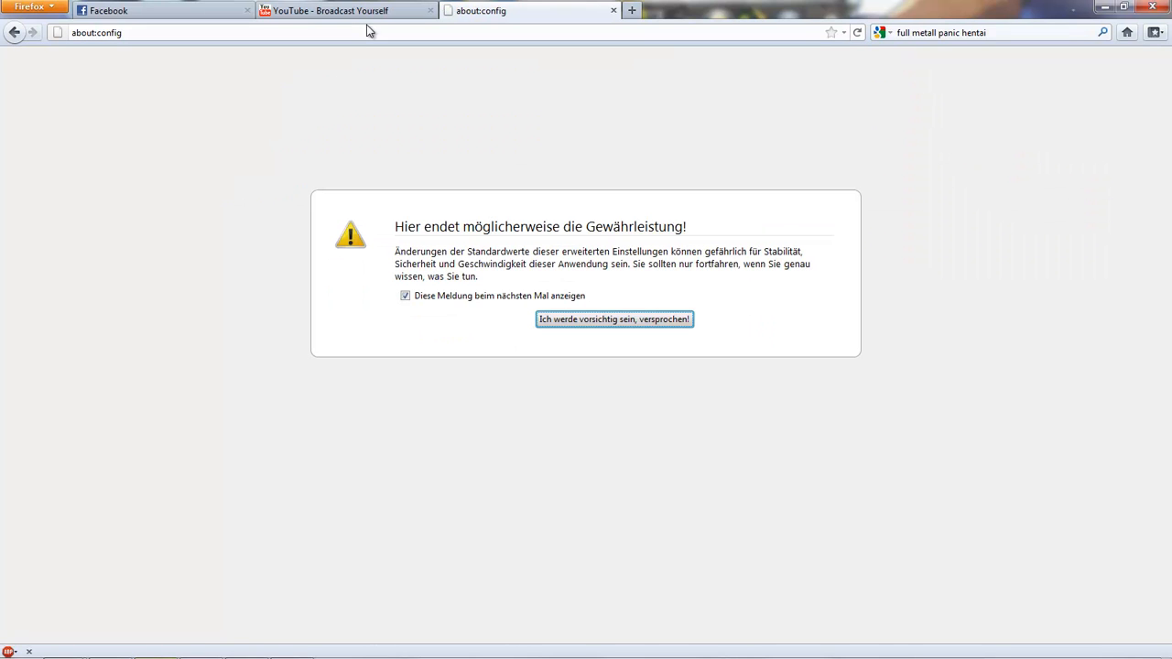
mouse_move(590, 296)
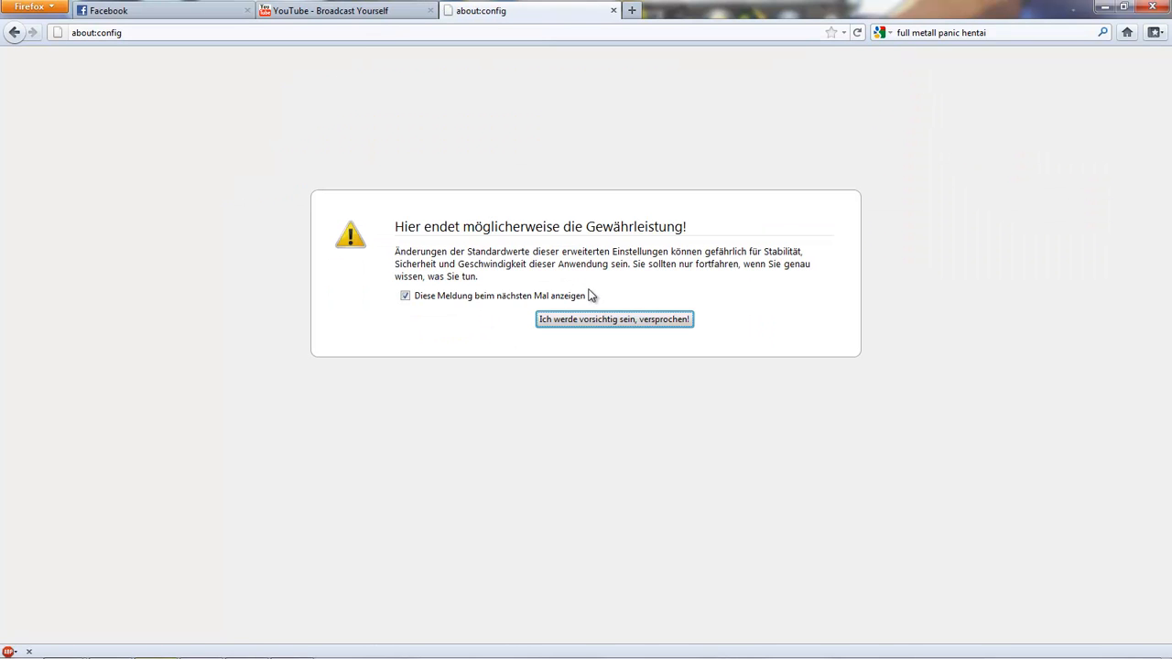
mouse_move(599, 327)
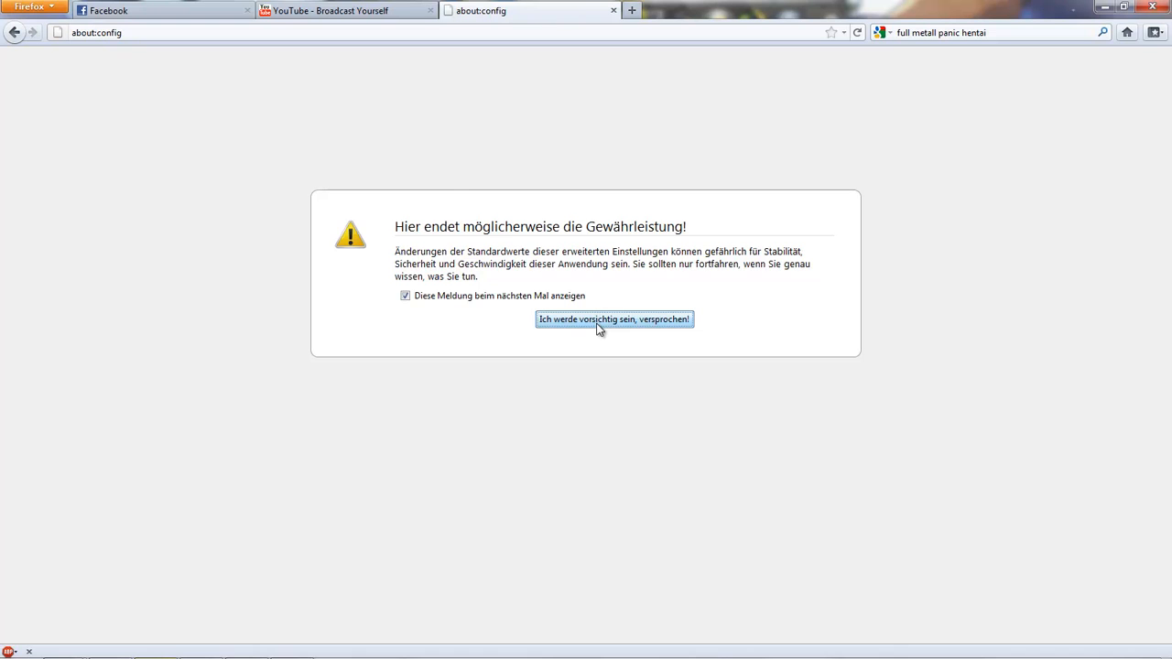
Accept the 'Ich werde vorsichtig sein, versprochen!' warranty warning to reach the preferences
left_click(613, 319)
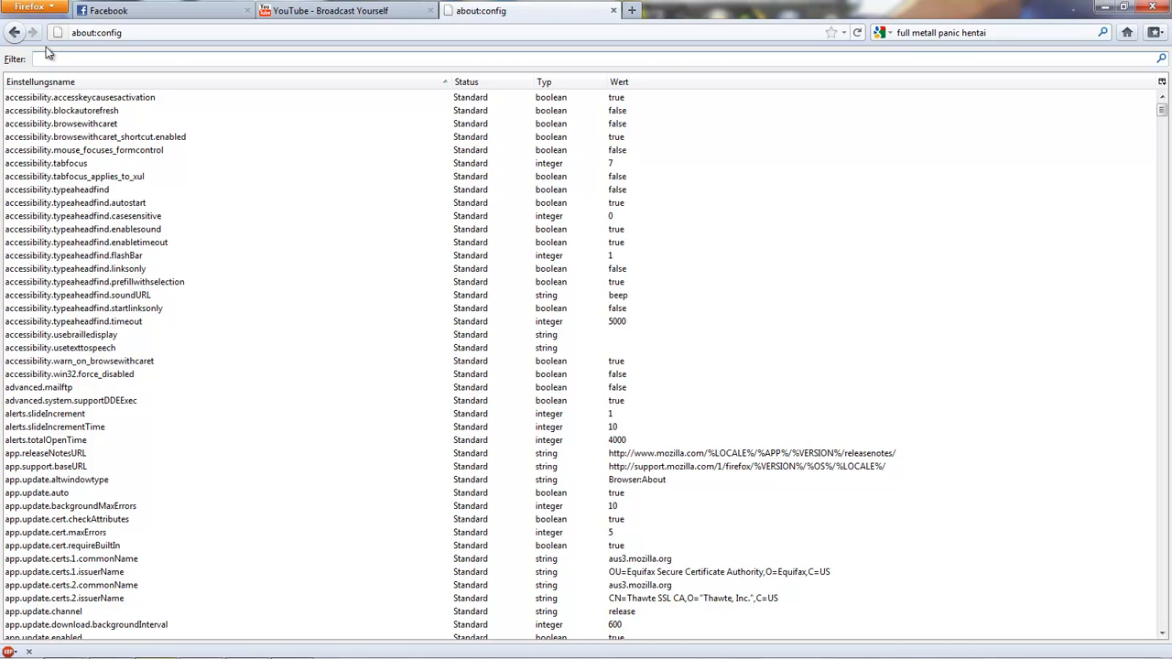
Filter the about:config list down to the pipelining preferences
type("pipelining")
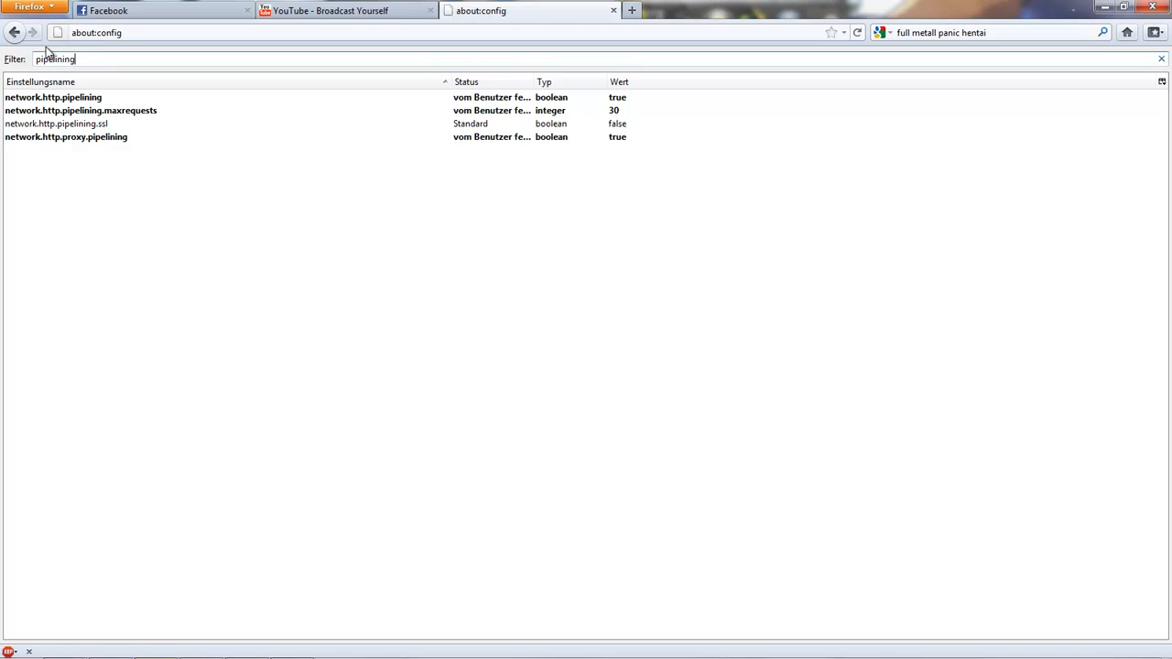
mouse_move(487, 125)
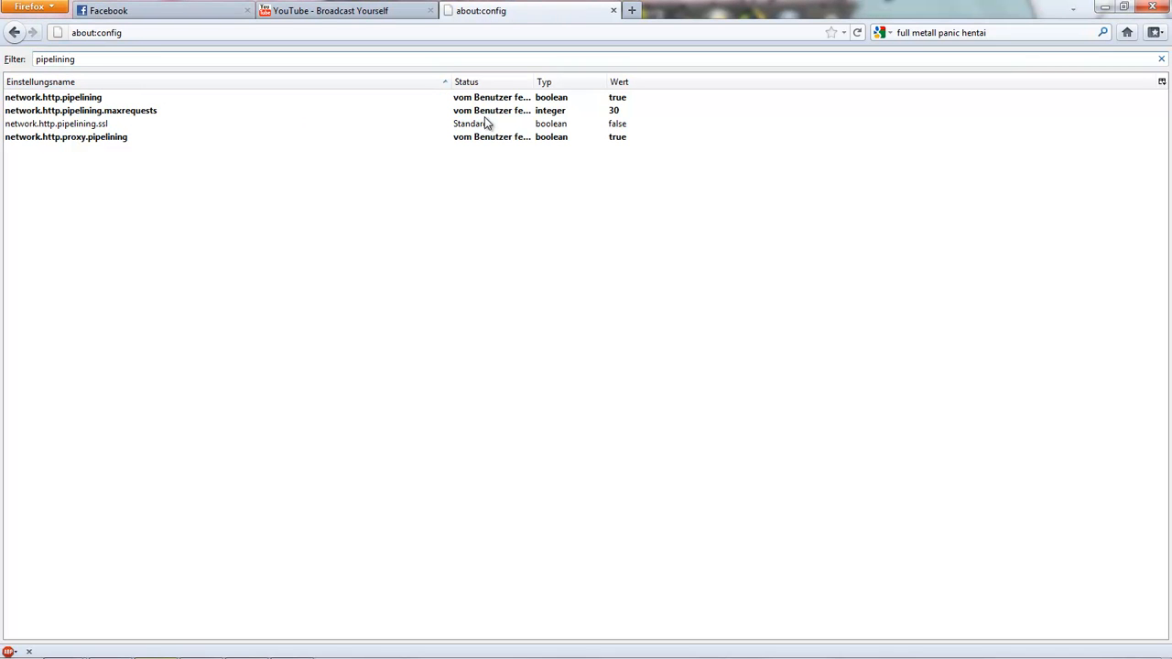
mouse_move(41, 136)
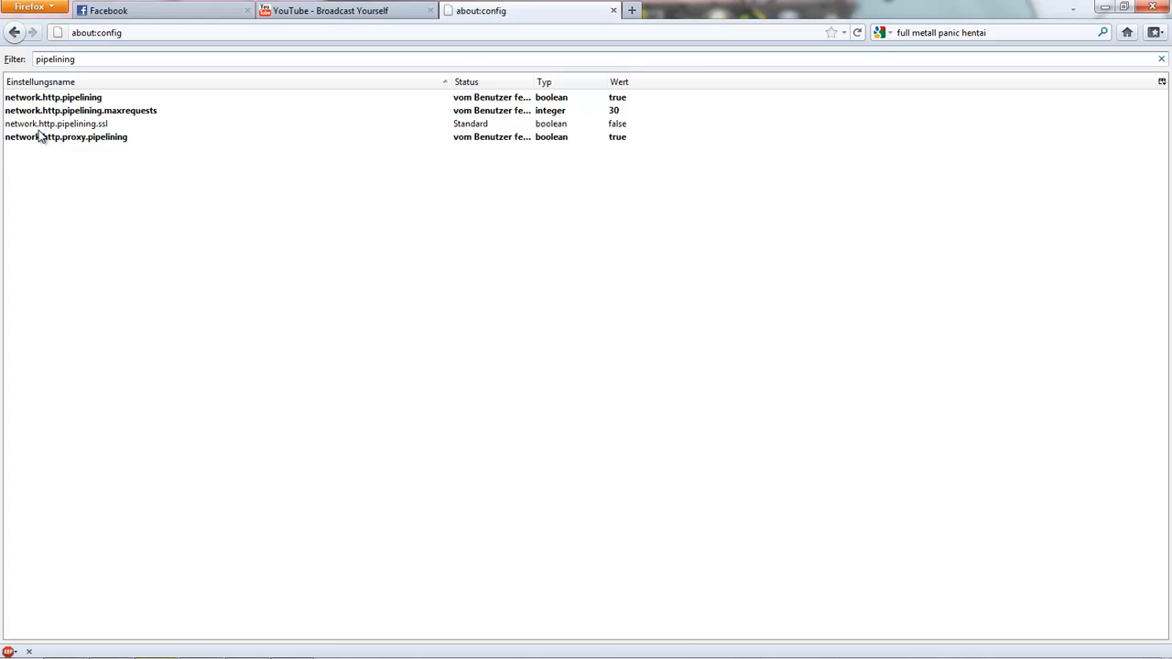
mouse_move(57, 126)
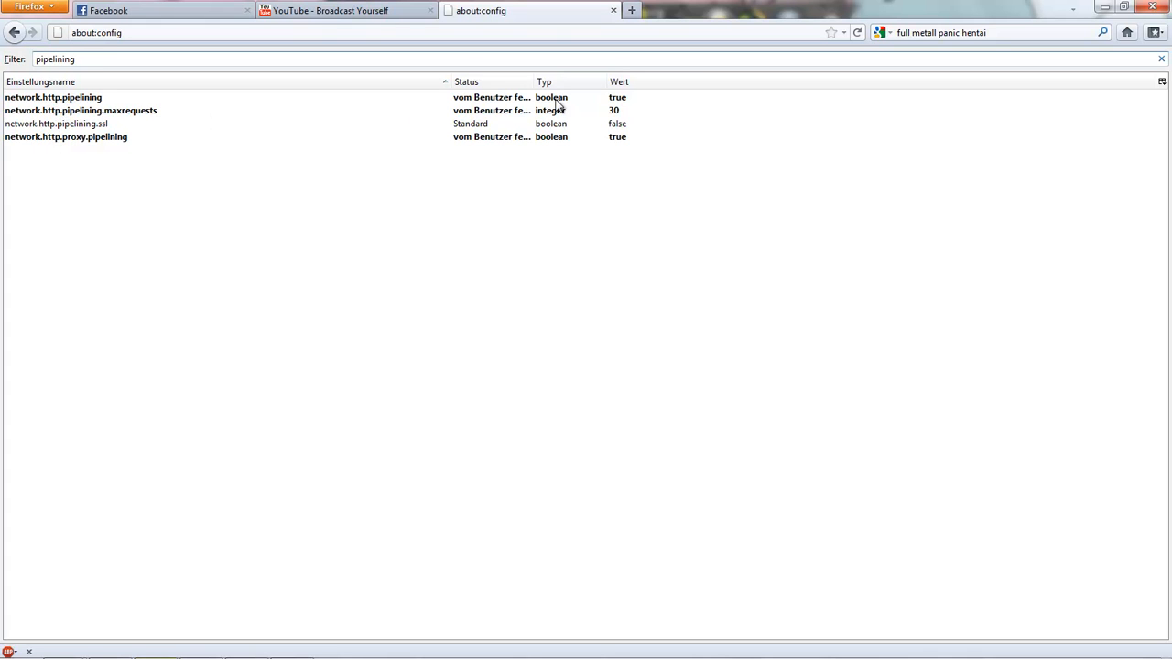
mouse_move(607, 105)
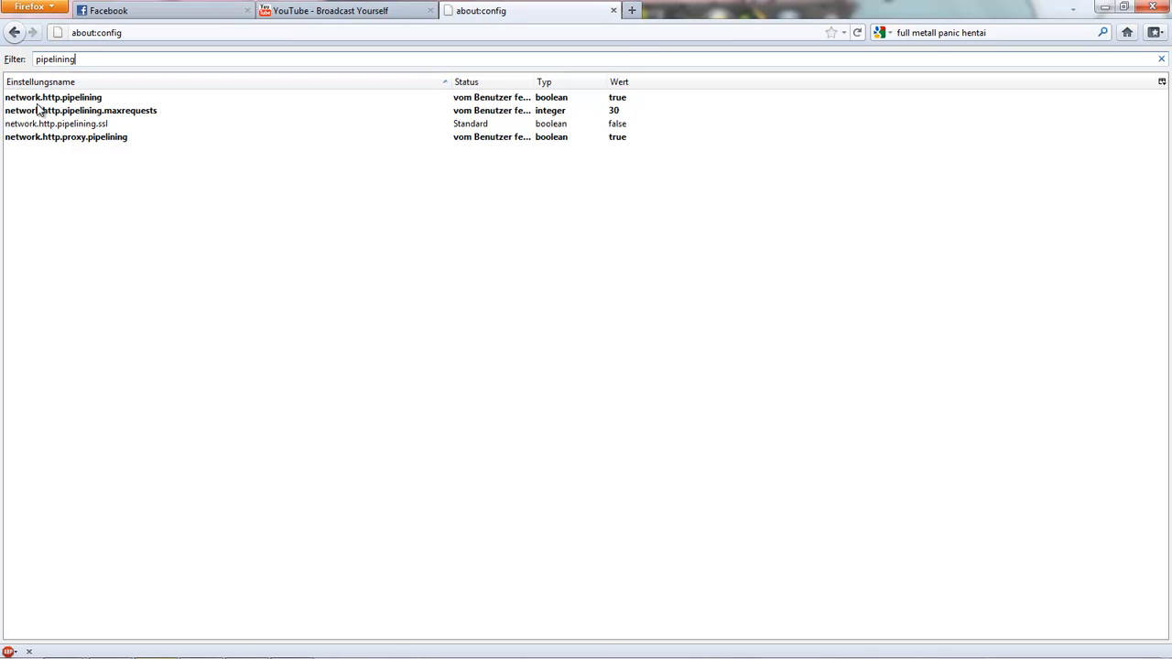
Set pipelining and proxy.pipelining to true and maxrequests to 30
right_click(51, 97)
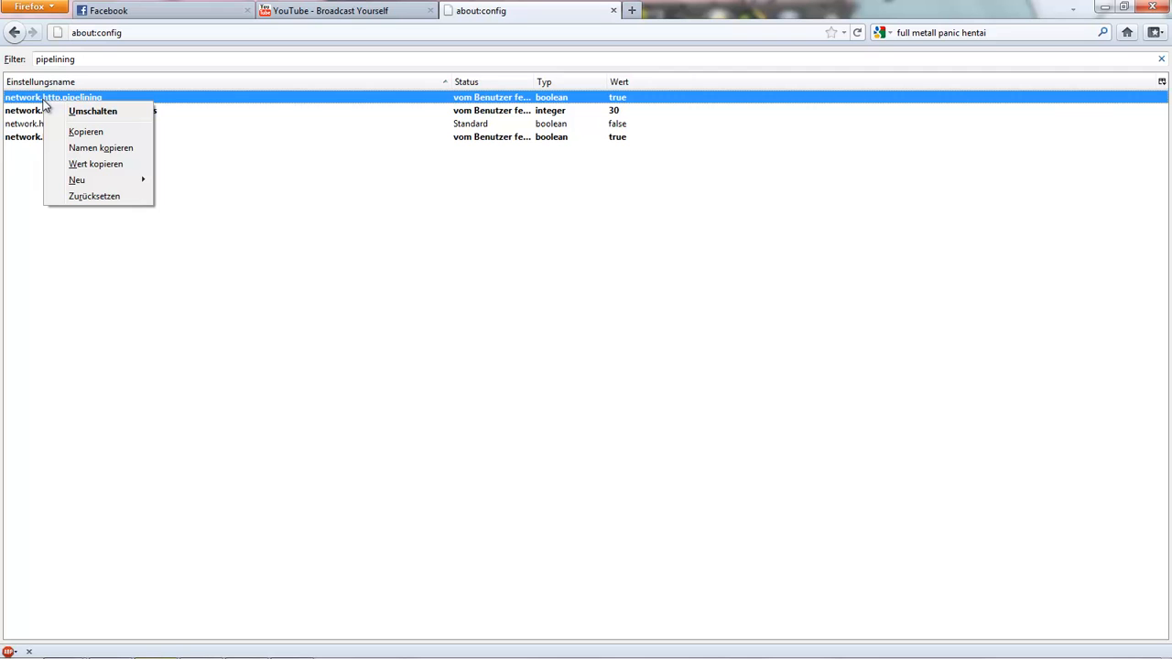
mouse_move(626, 103)
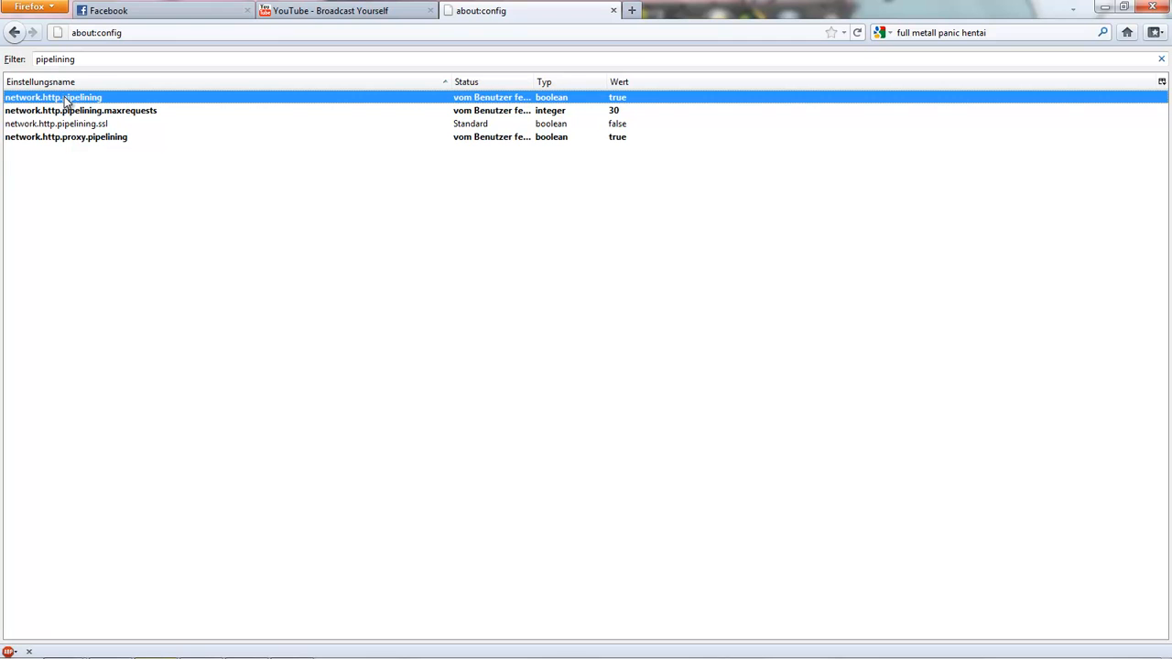
mouse_move(62, 139)
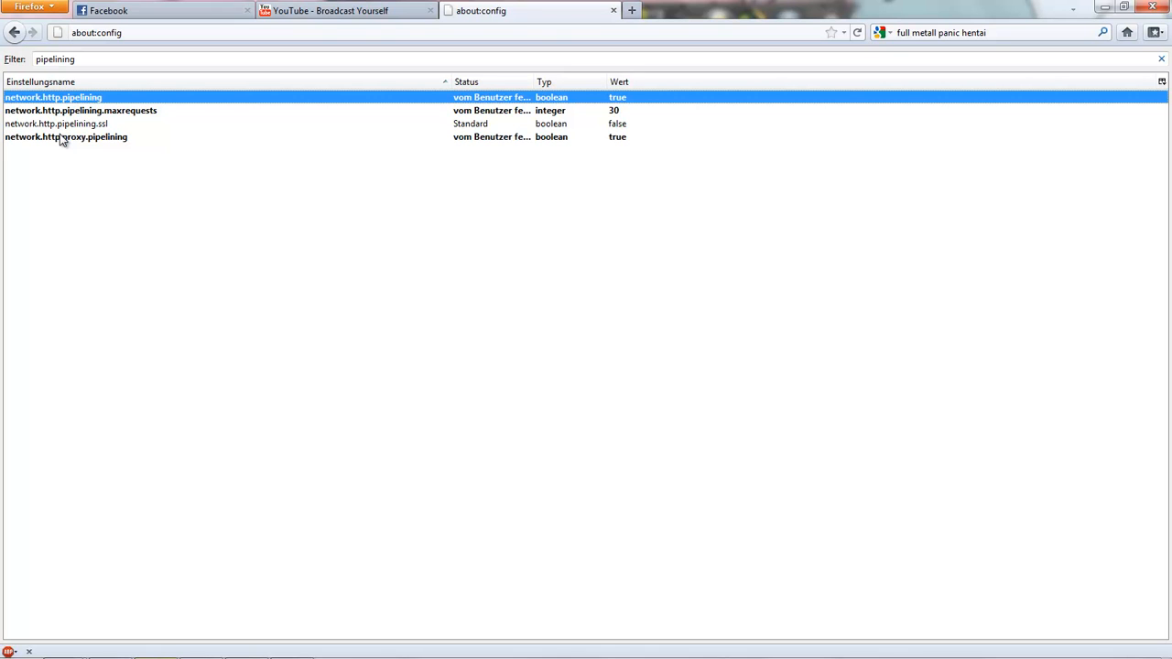
left_click(66, 136)
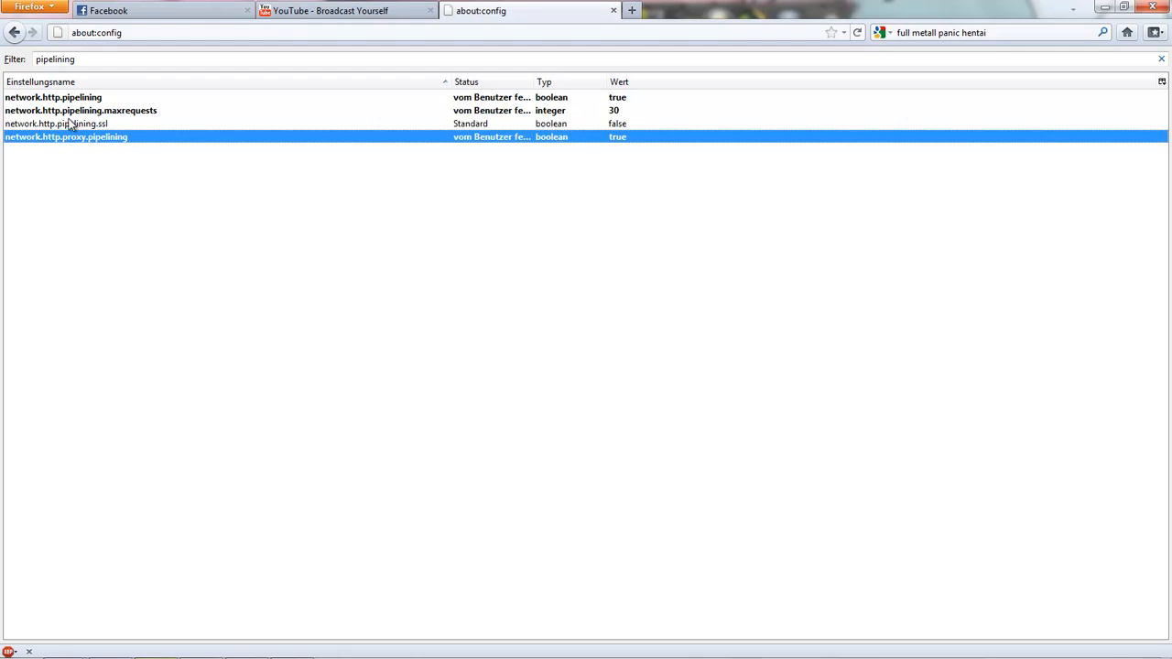
mouse_move(695, 154)
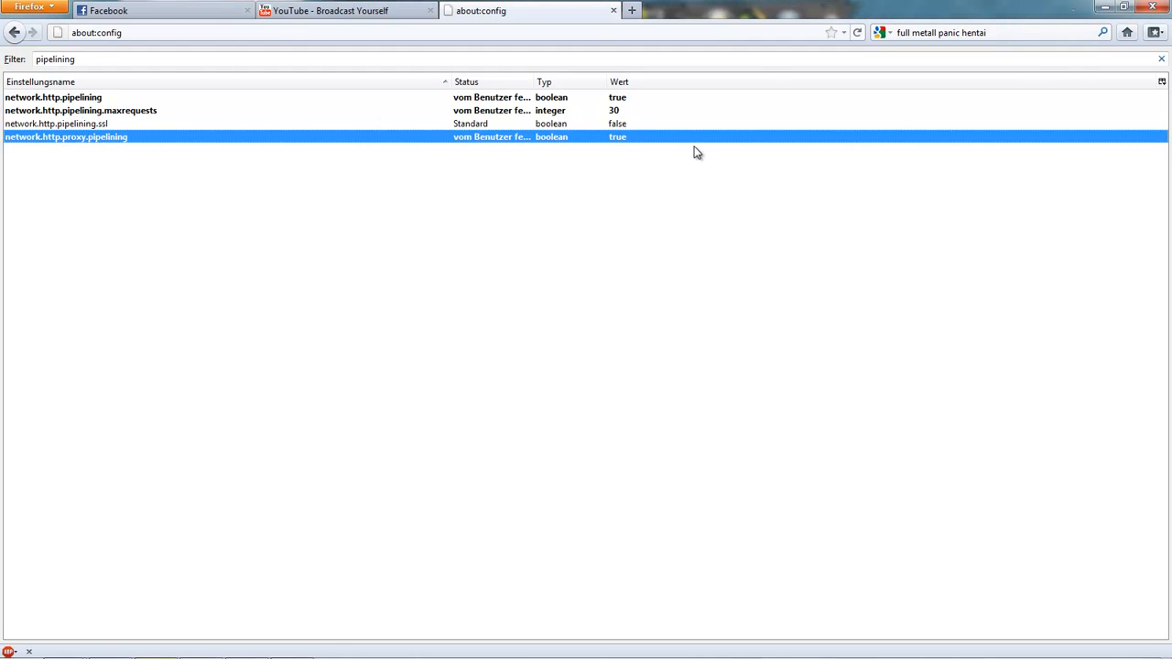
mouse_move(244, 112)
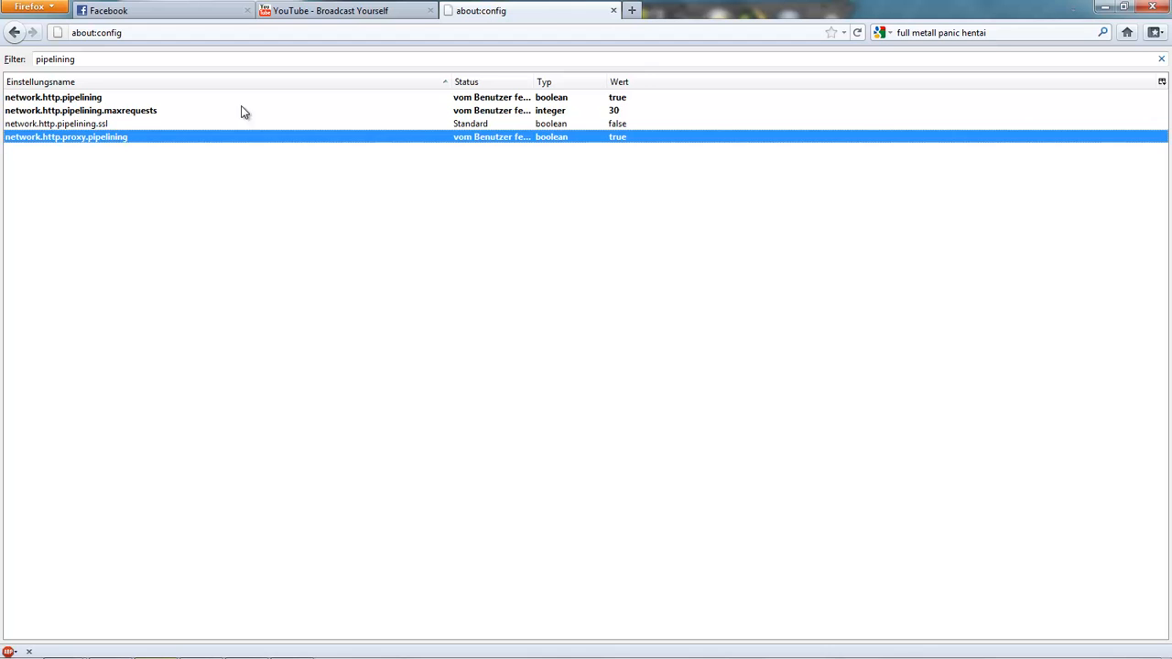
left_click(81, 110)
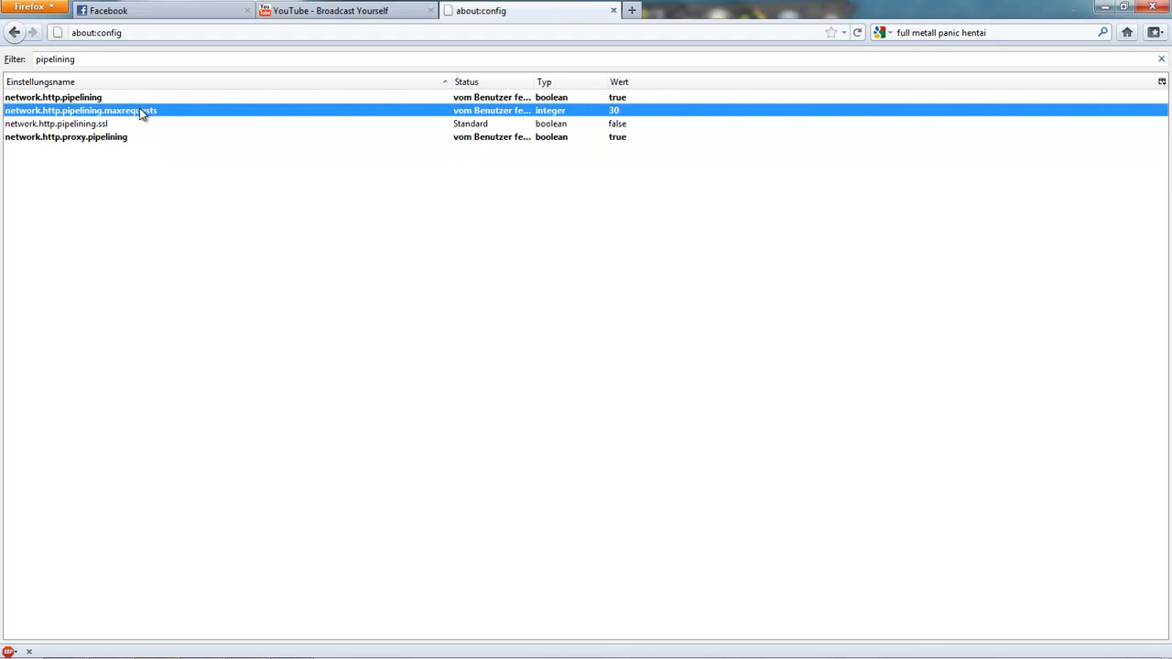
double_click(106, 110)
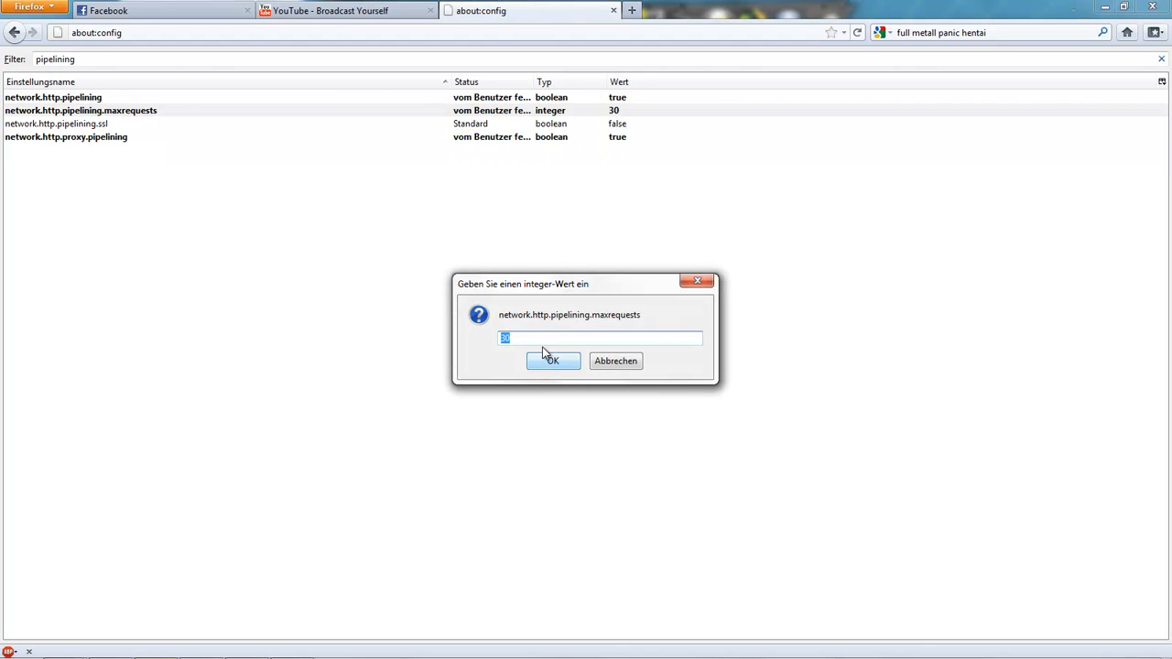
left_click(552, 359)
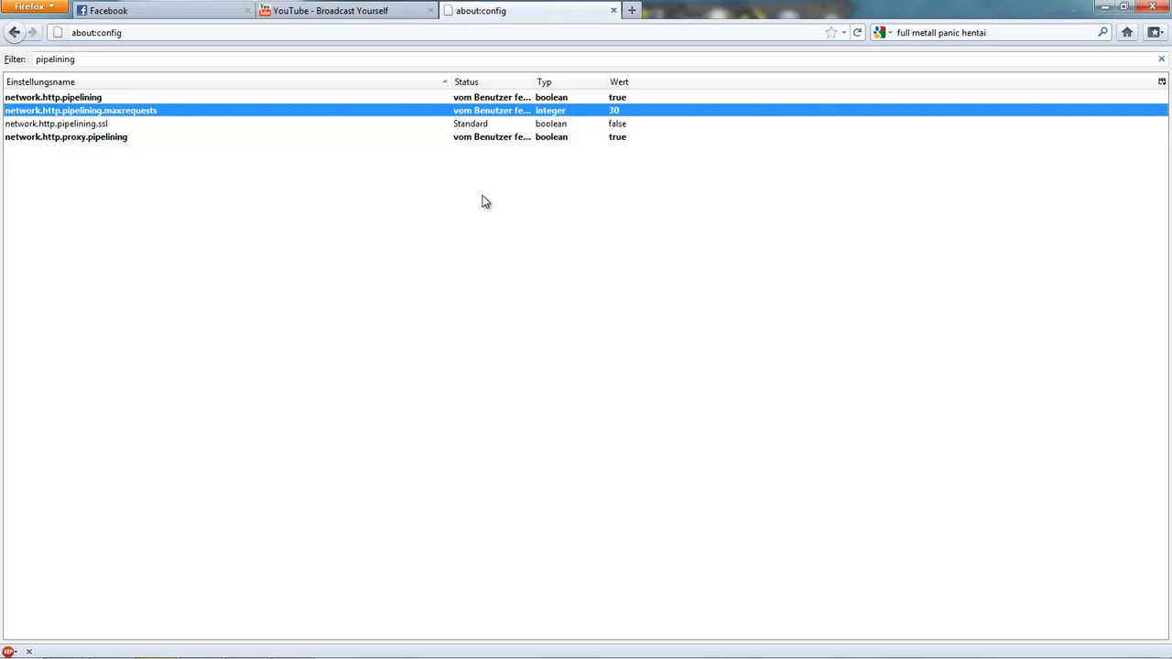
Create a new integer preference named nglayout.initialpaint.delay via Neu > Integer
right_click(234, 287)
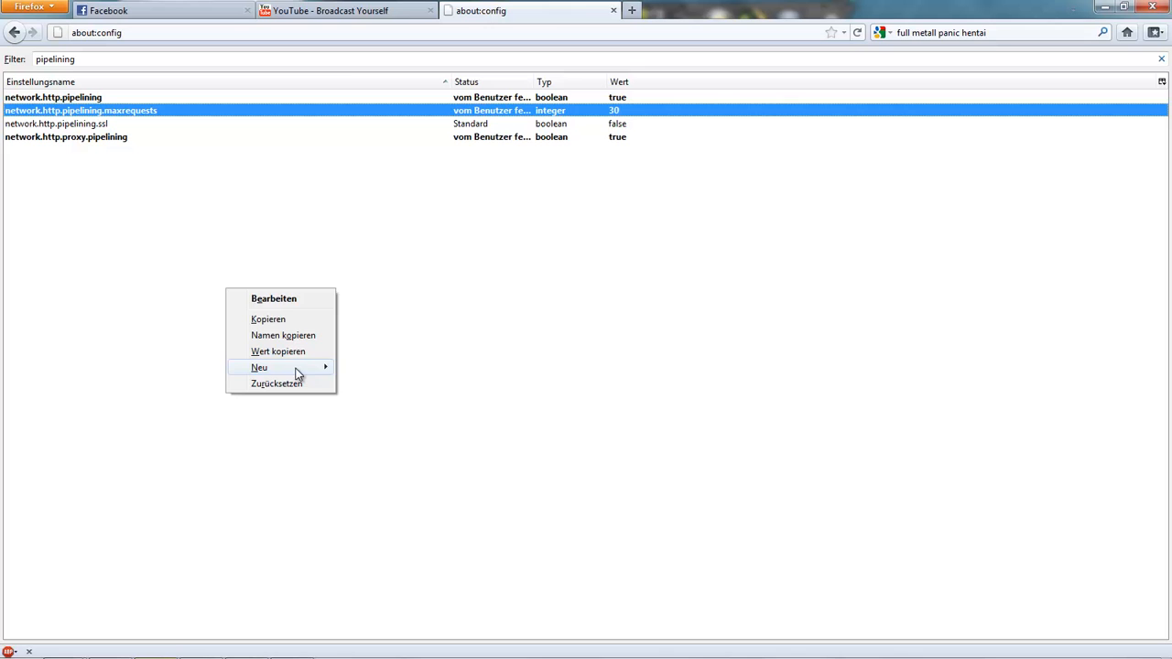
left_click(260, 366)
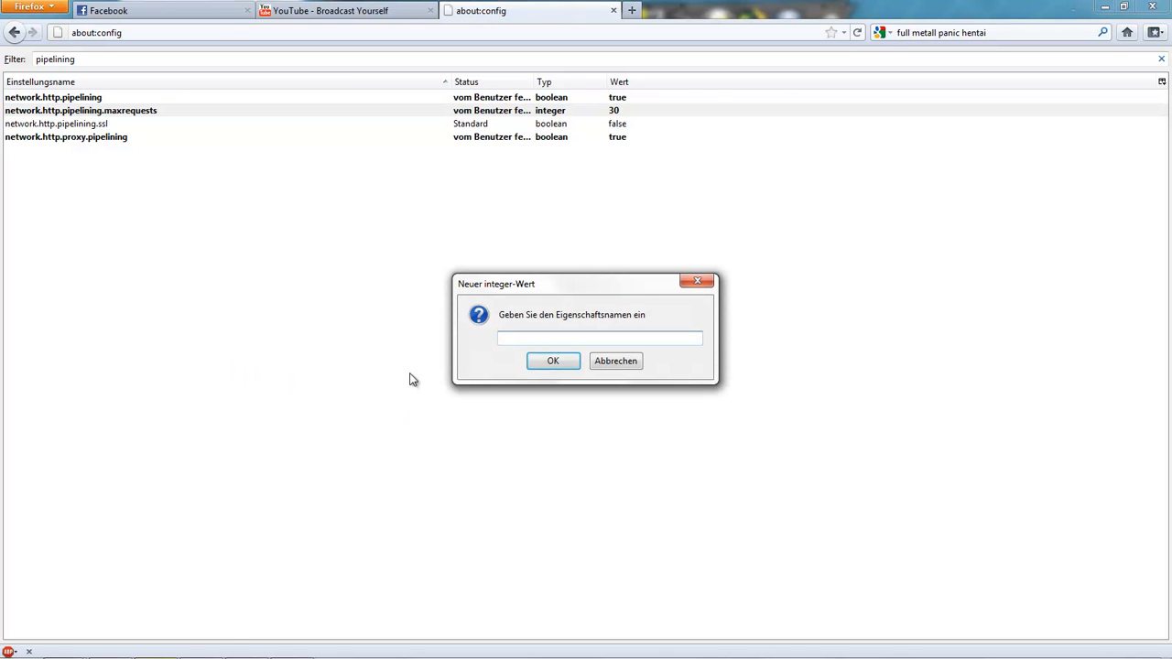
left_click(600, 337)
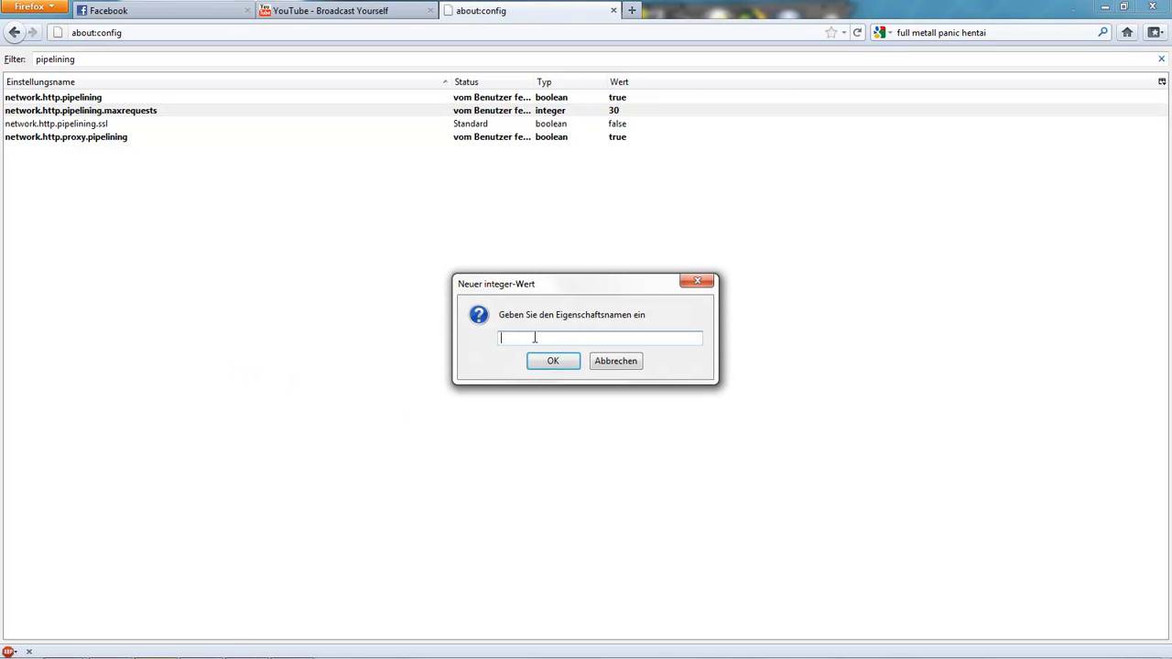
type("nglayout.initi")
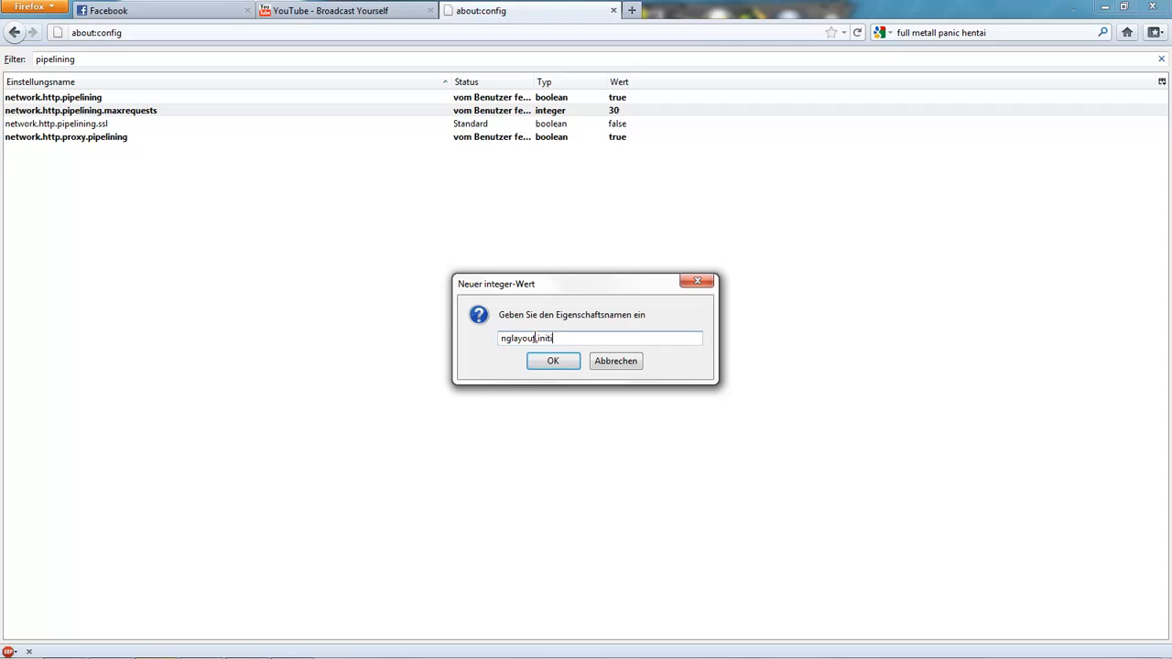
type("alpaint")
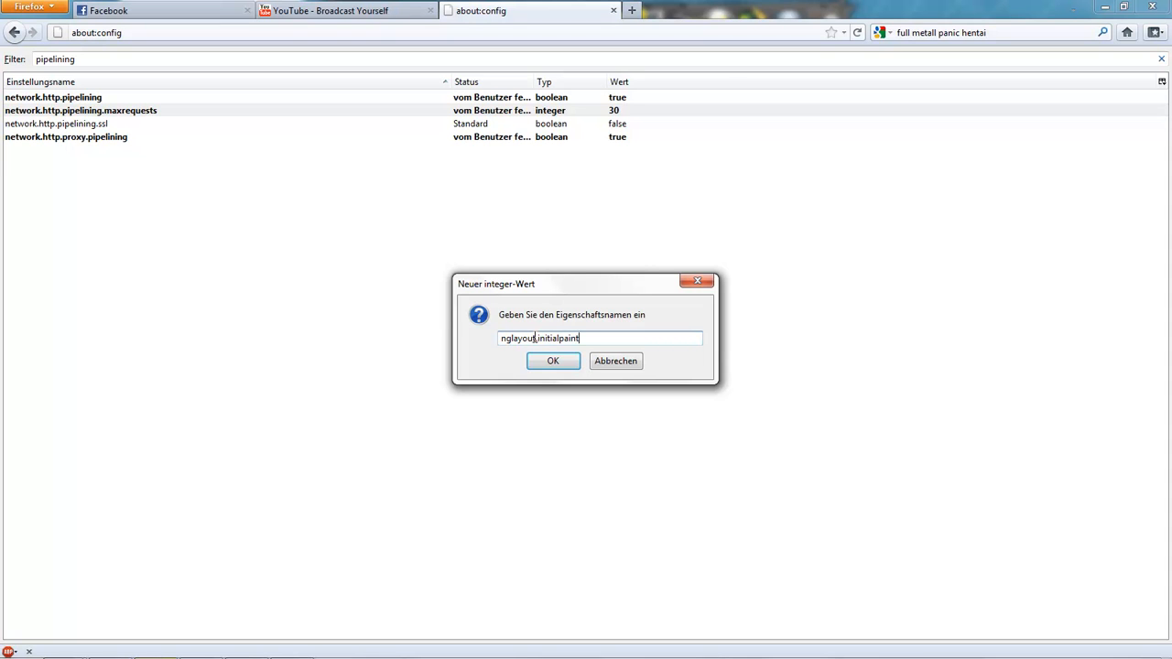
type(".delay")
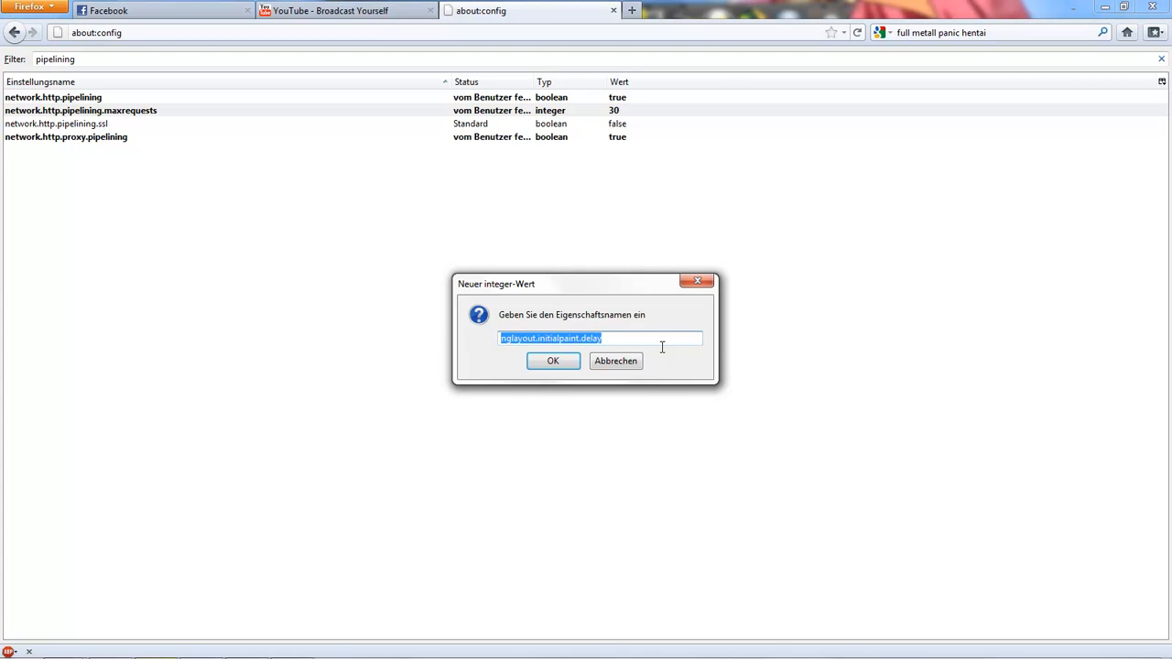
left_click(15, 645)
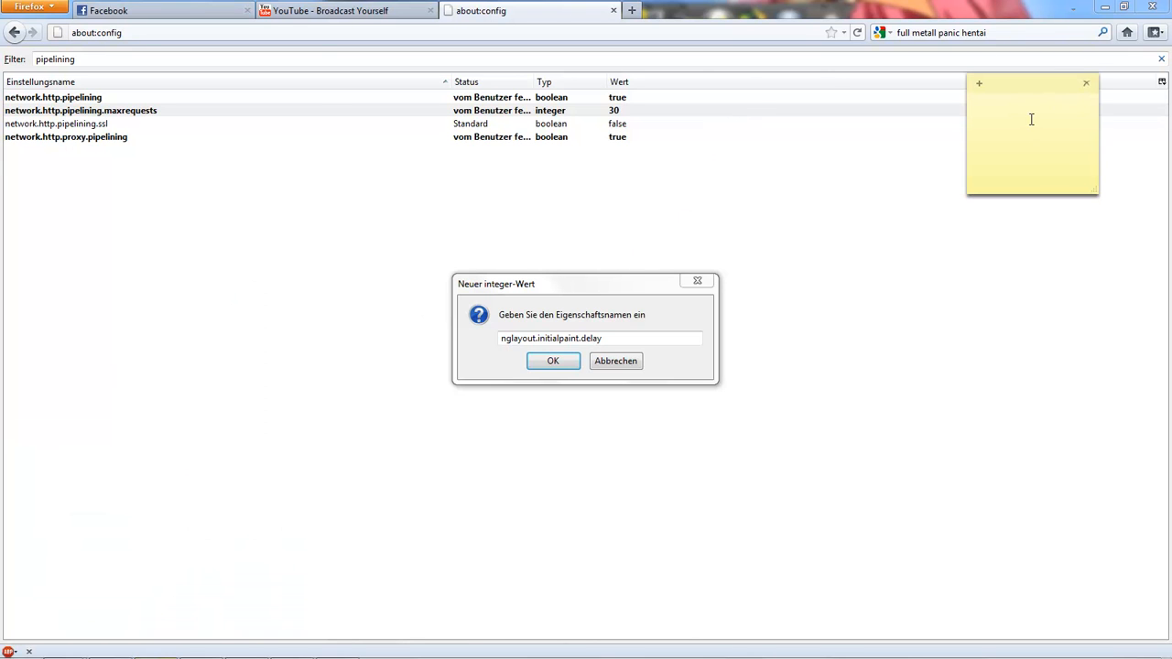
Write nglayout.initialpaint.delay on a new sticky note
type("nglayout.in")
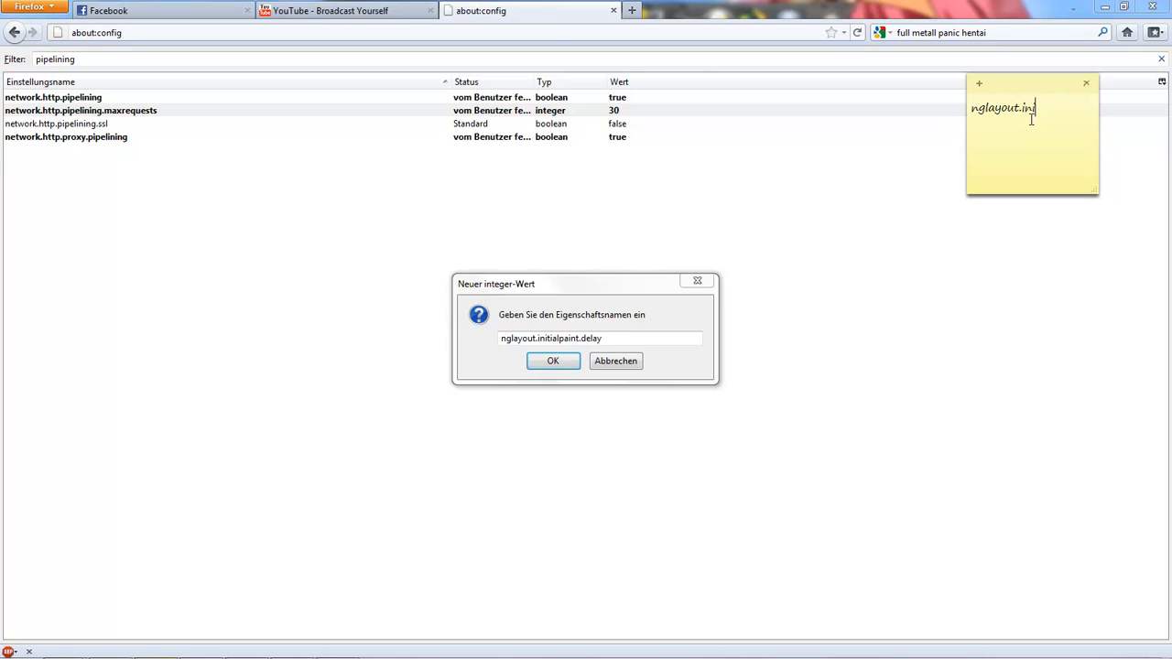
type("italpaint.delay")
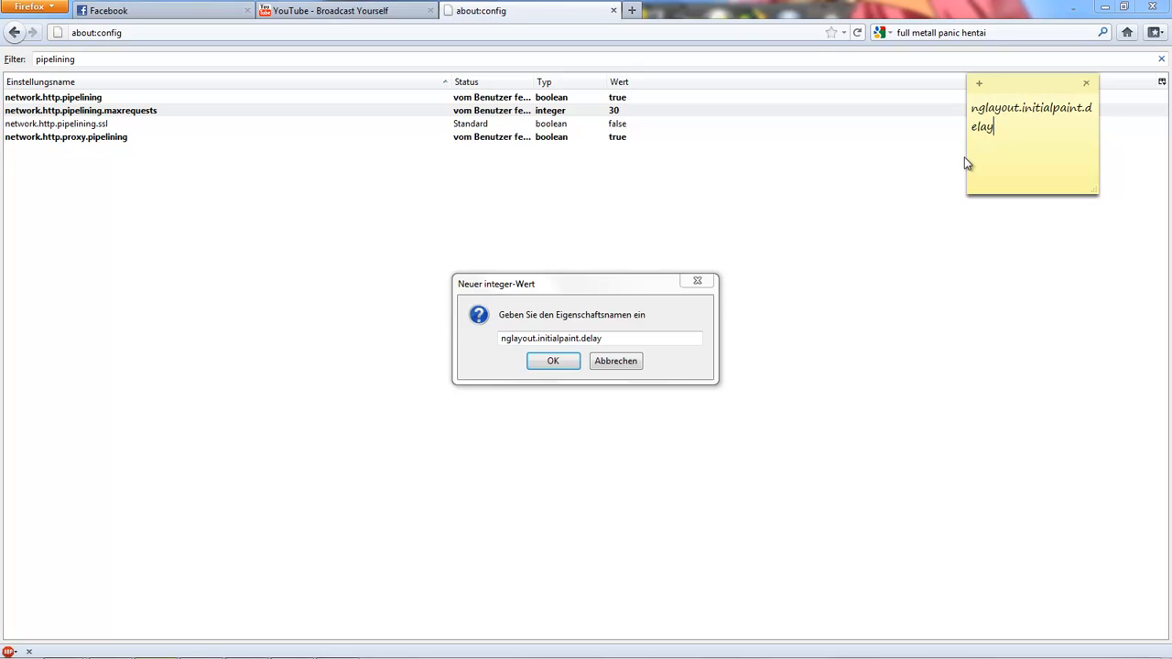
left_click_drag(966, 162, 897, 161)
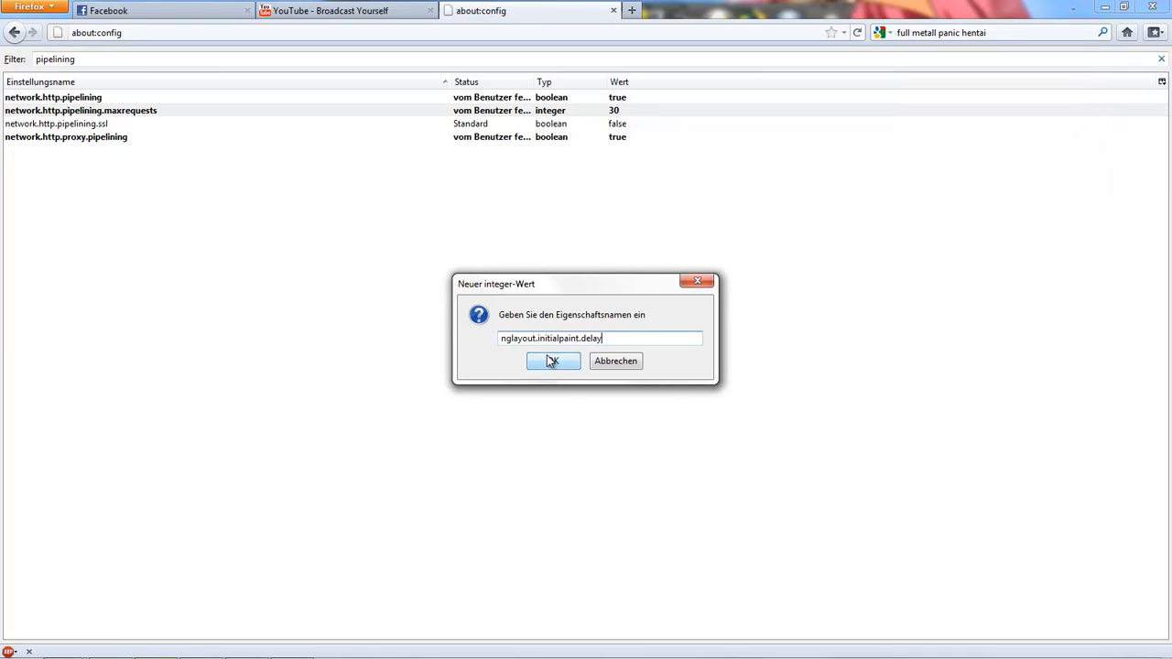
Confirm the nglayout.initialpaint.delay name and its integer value 0
left_click(553, 361)
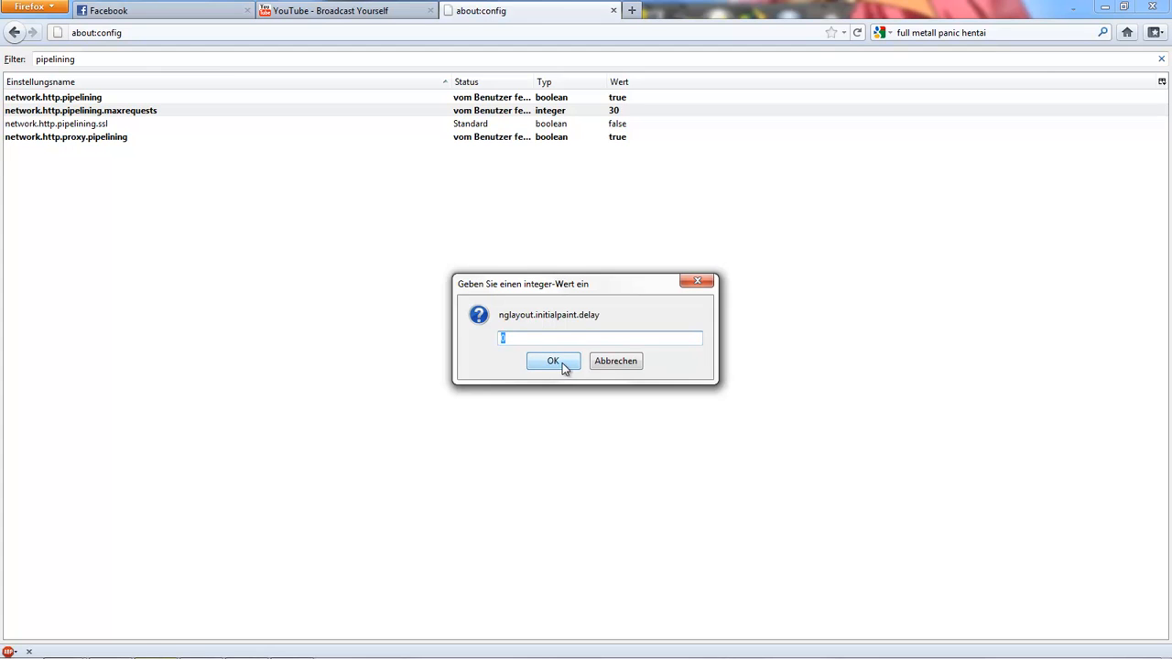
left_click(553, 361)
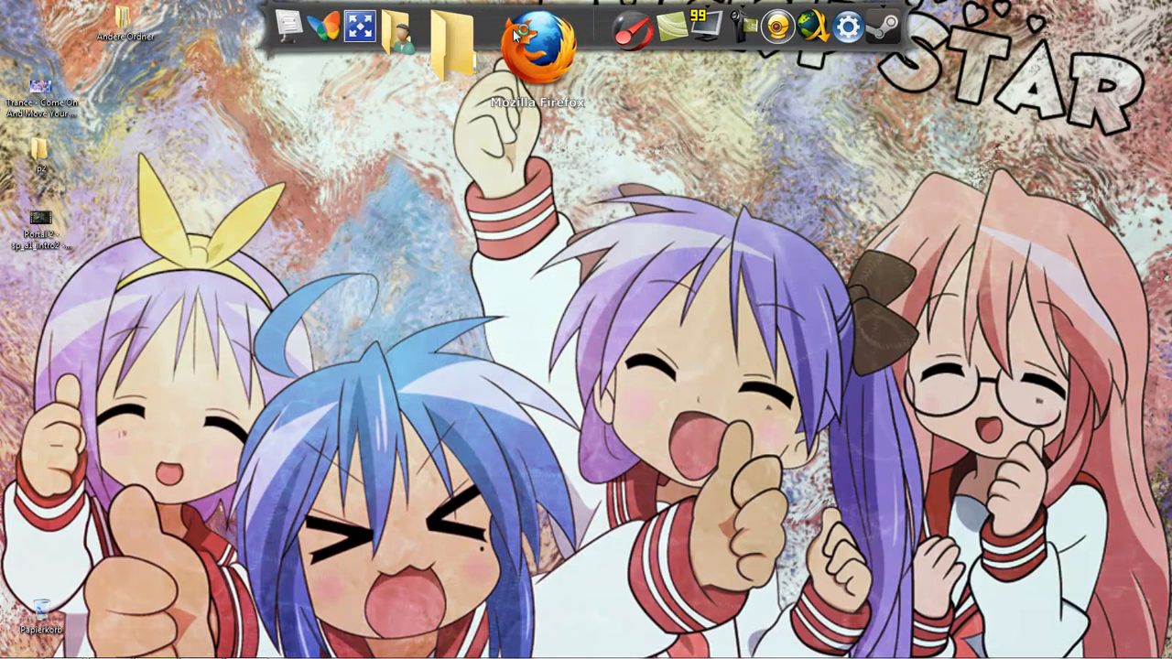
Launch Steam and review the Bibliothek downloads list of paused games
left_click(538, 40)
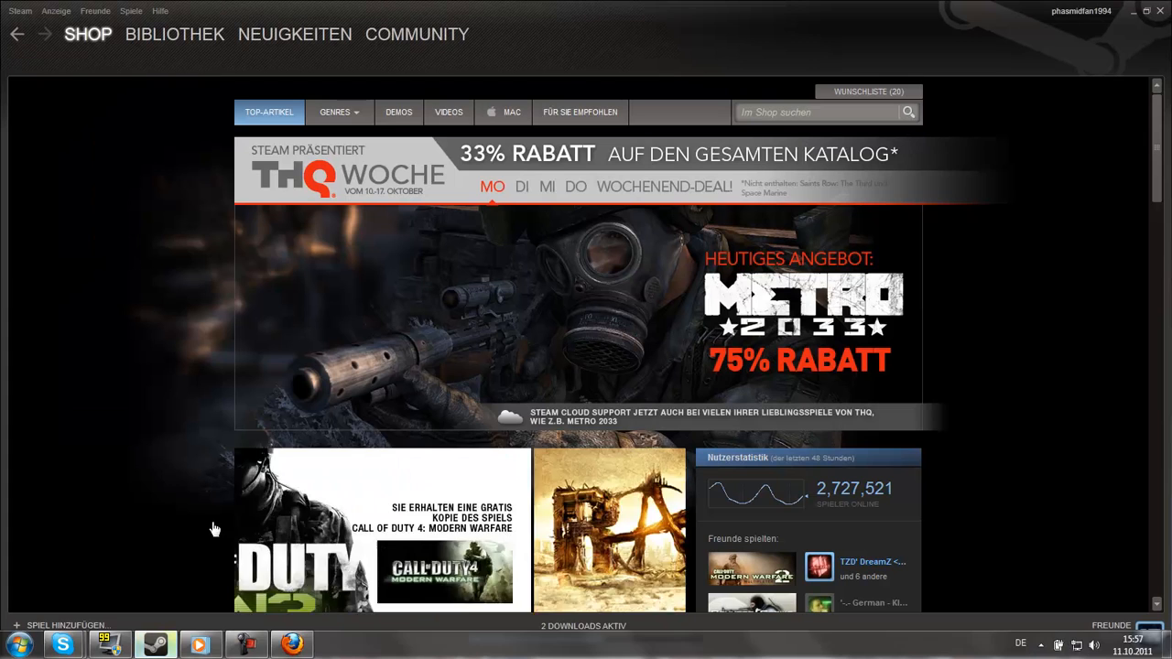
left_click(174, 33)
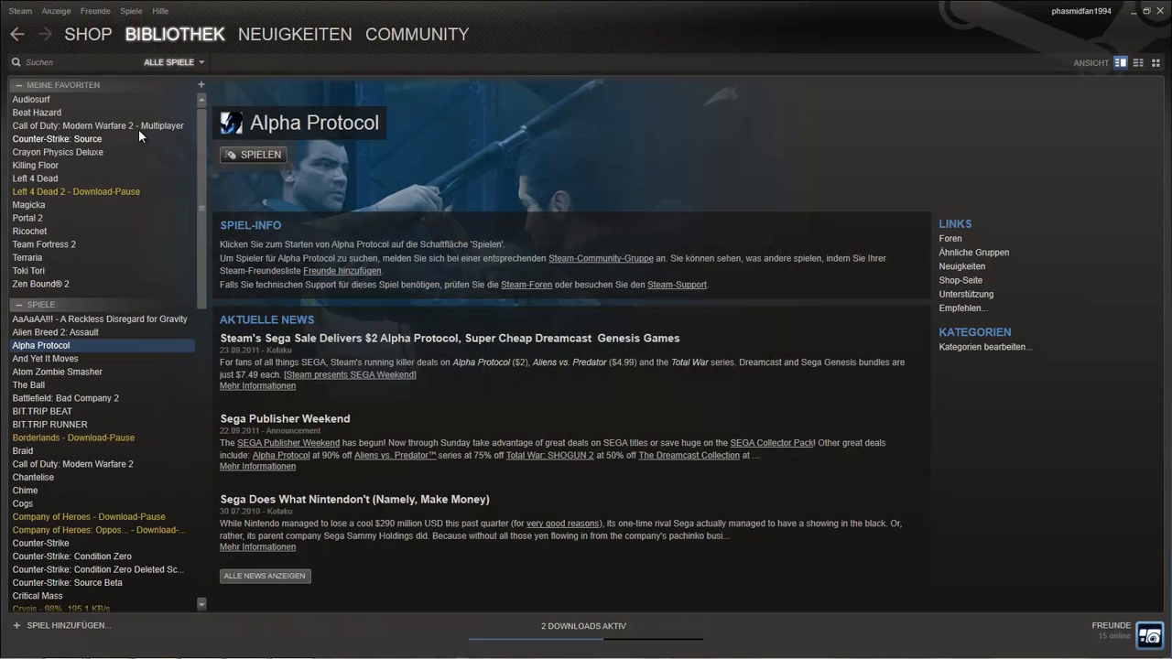
scroll("down", 3)
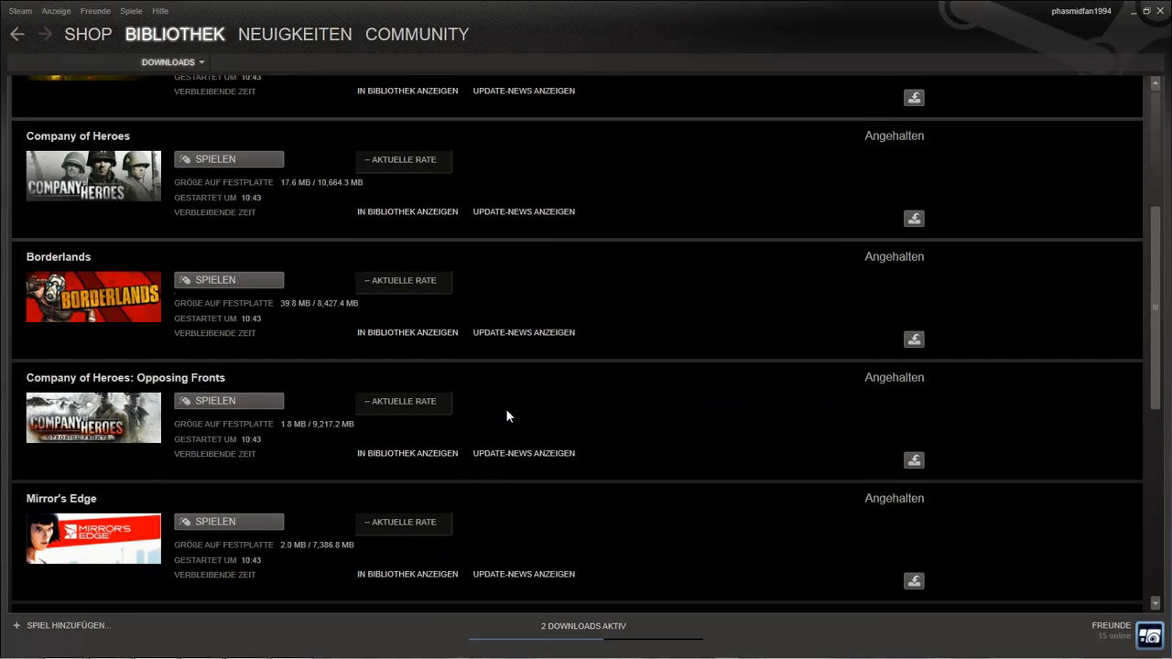
scroll("up", 3)
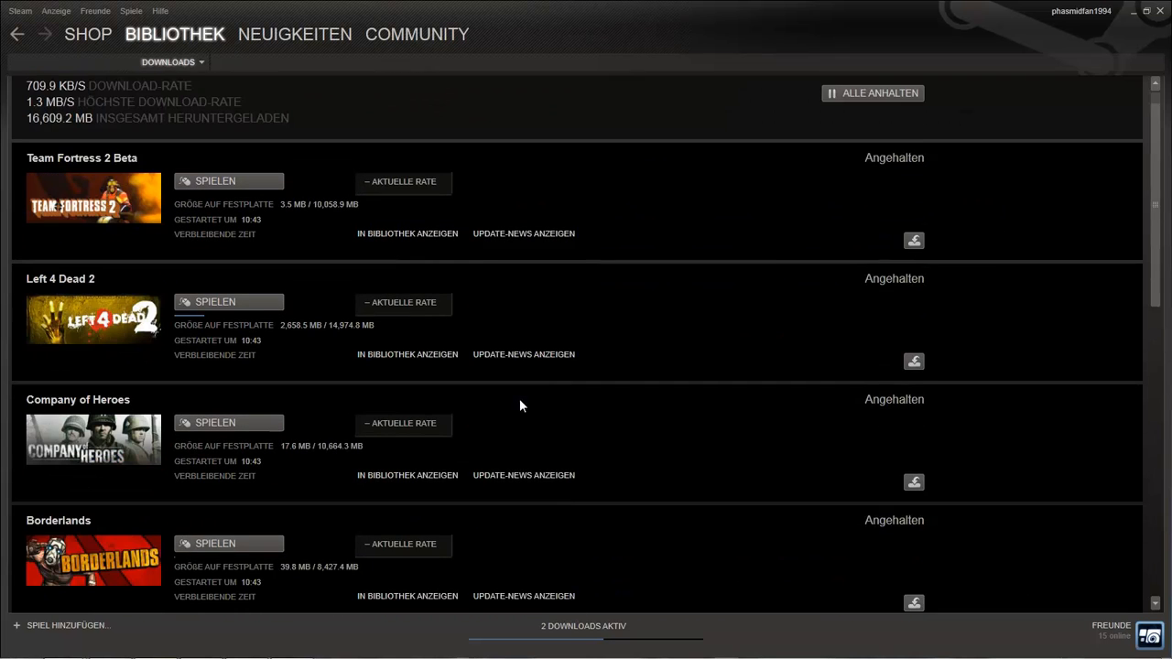
scroll("down", 3)
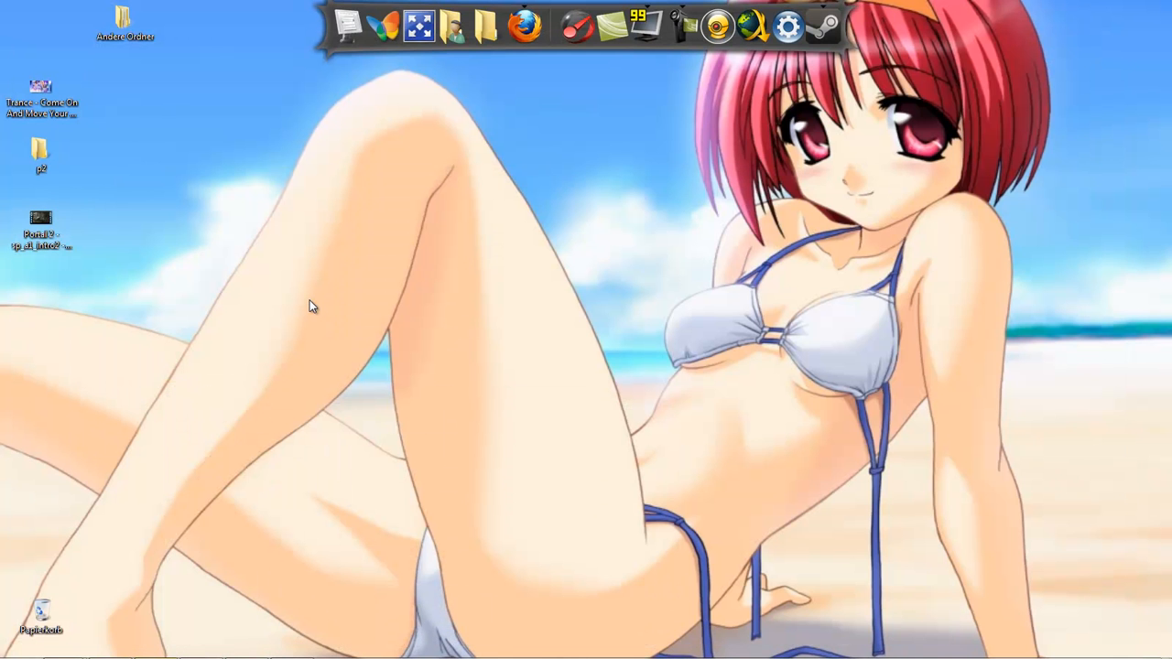
mouse_move(527, 291)
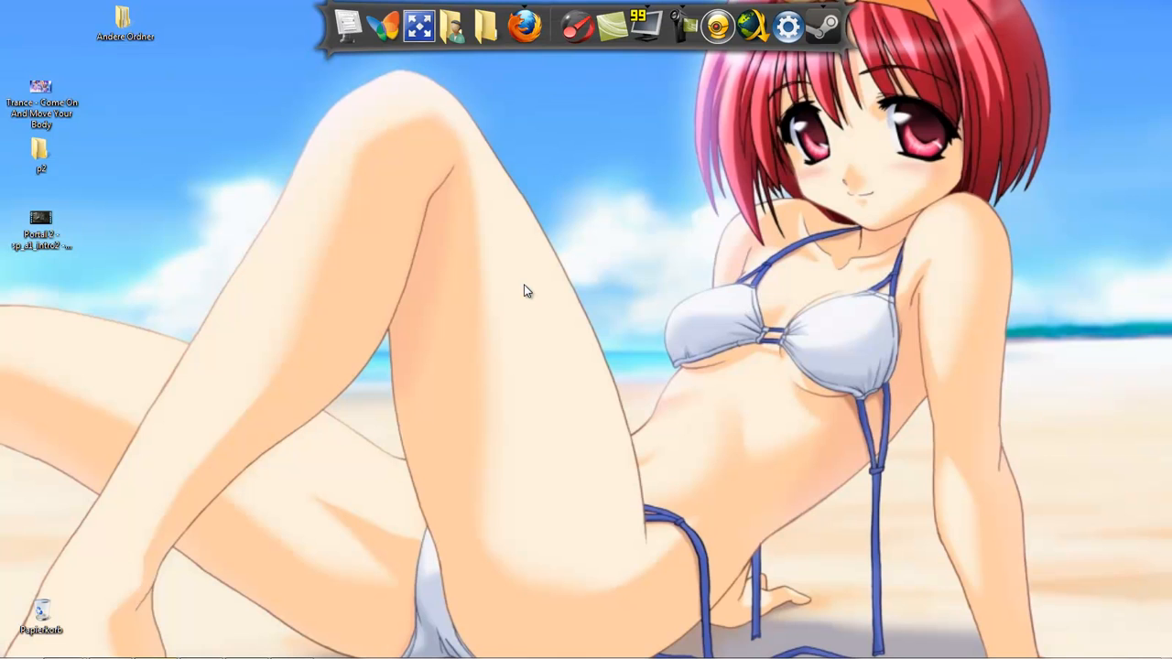